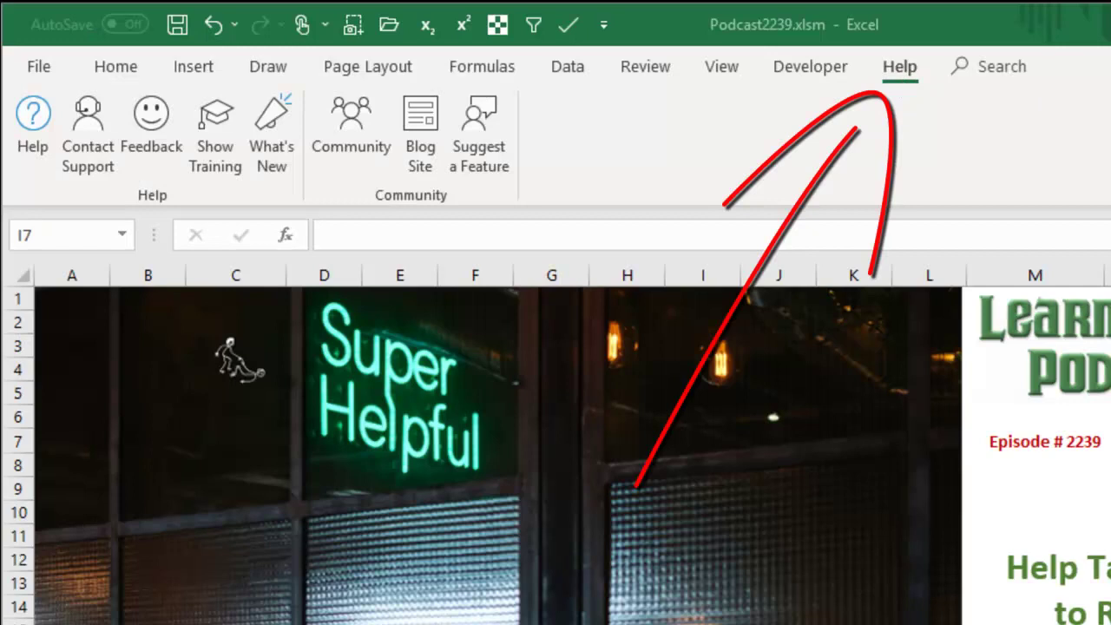
mouse_move(974, 121)
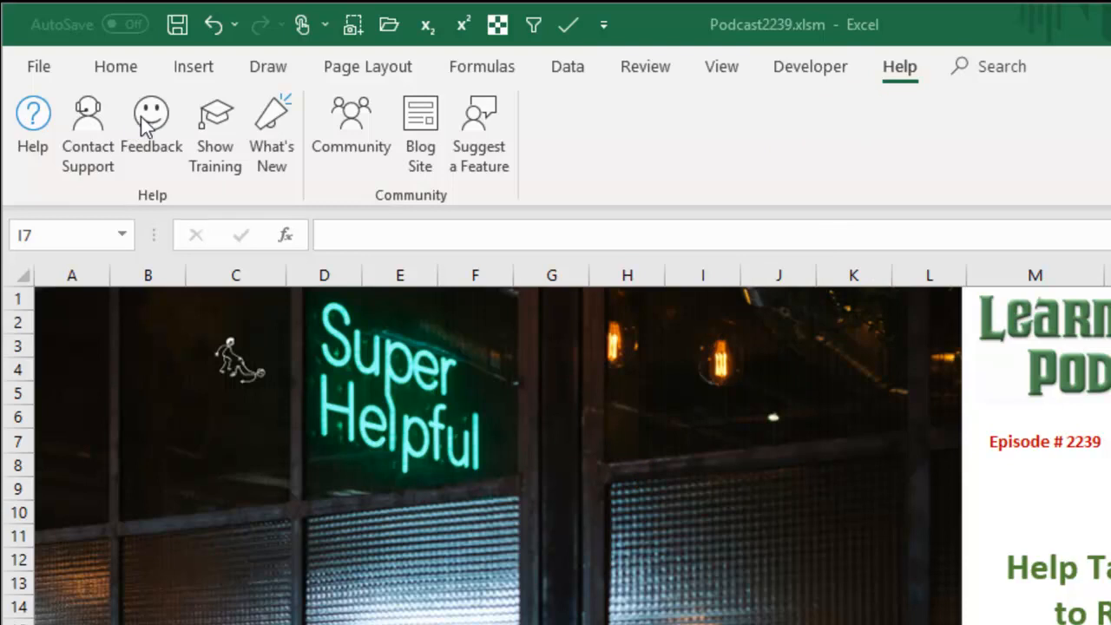
mouse_move(152, 126)
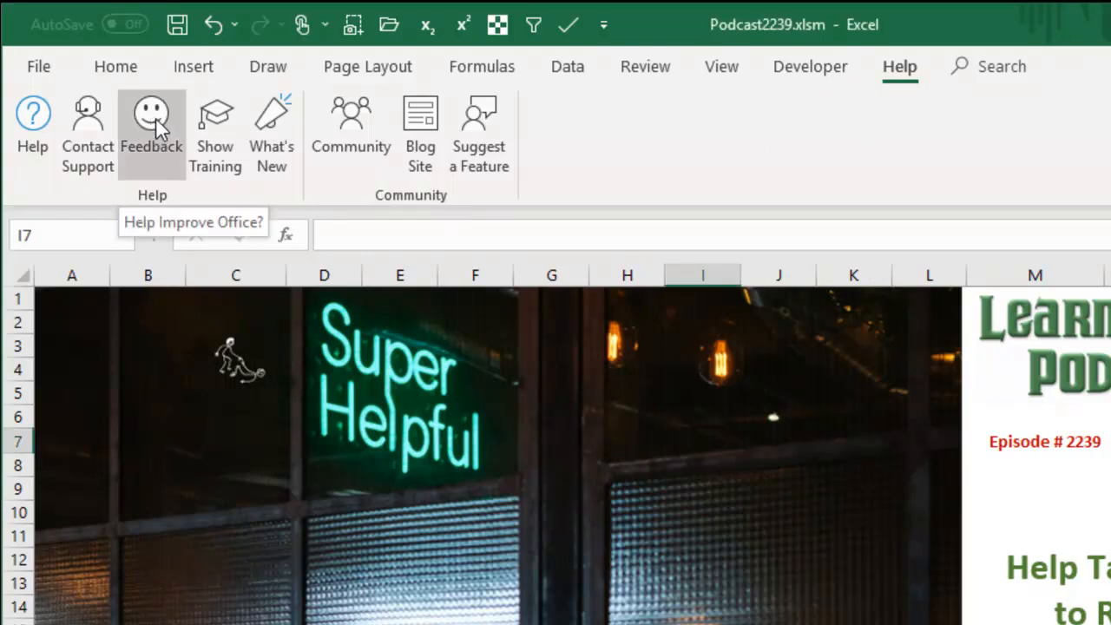
- Open the Feedback page listing build survey, smile, frown and suggestion options
click(151, 122)
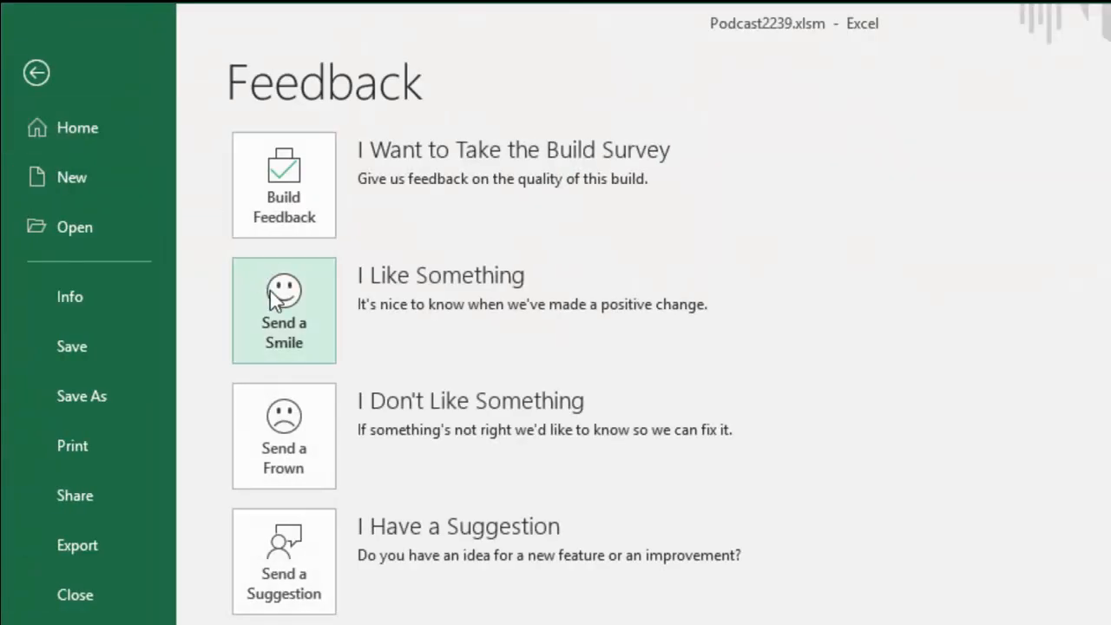
mouse_move(328, 342)
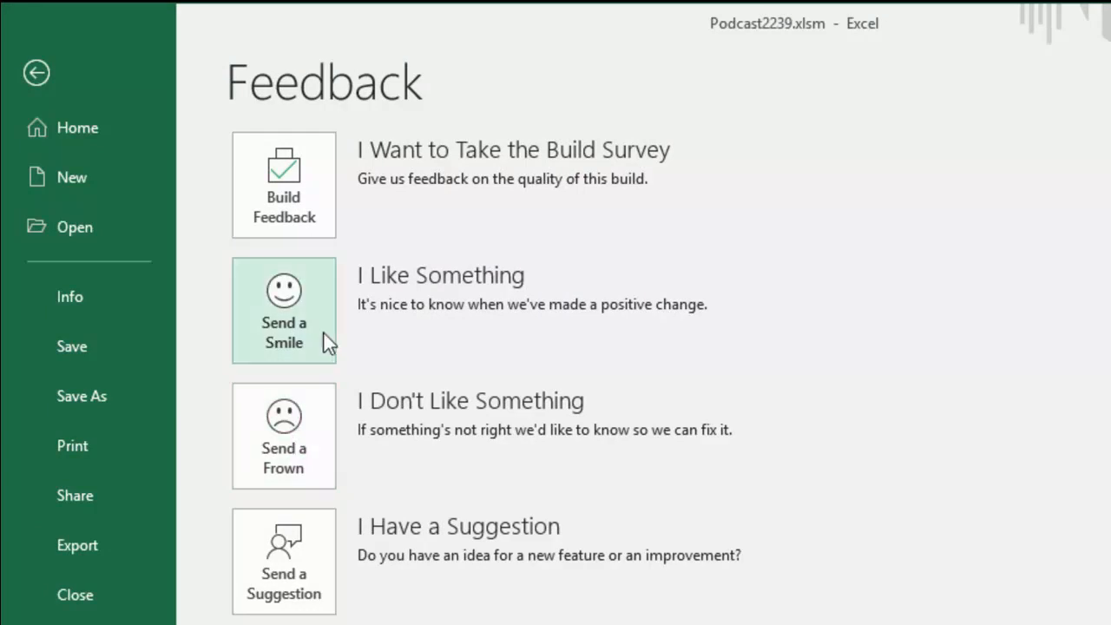
mouse_move(337, 334)
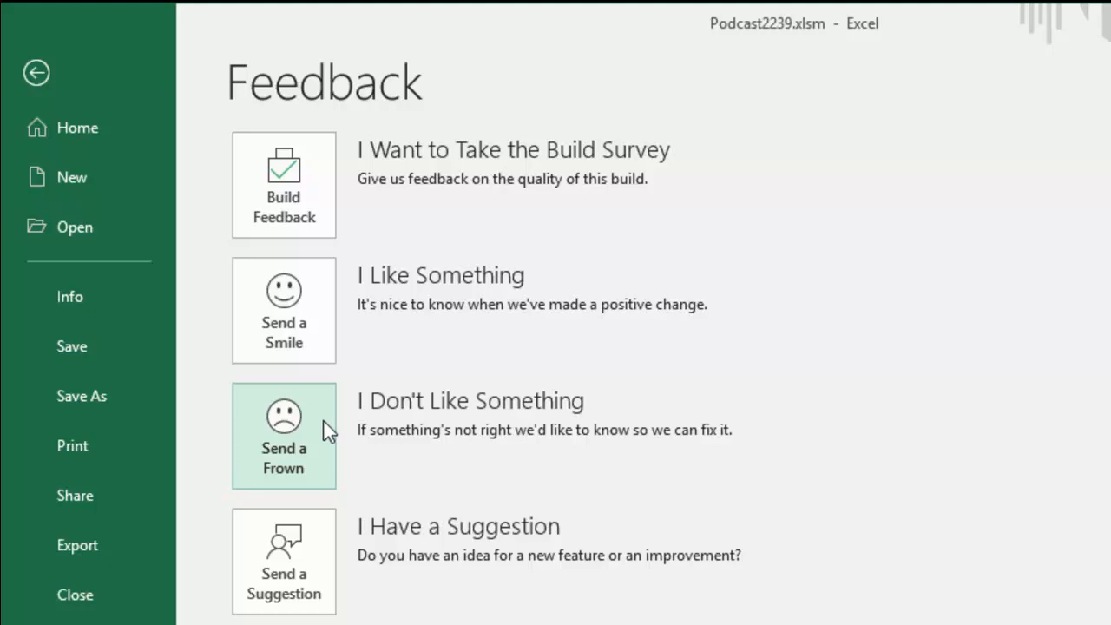
mouse_move(676, 409)
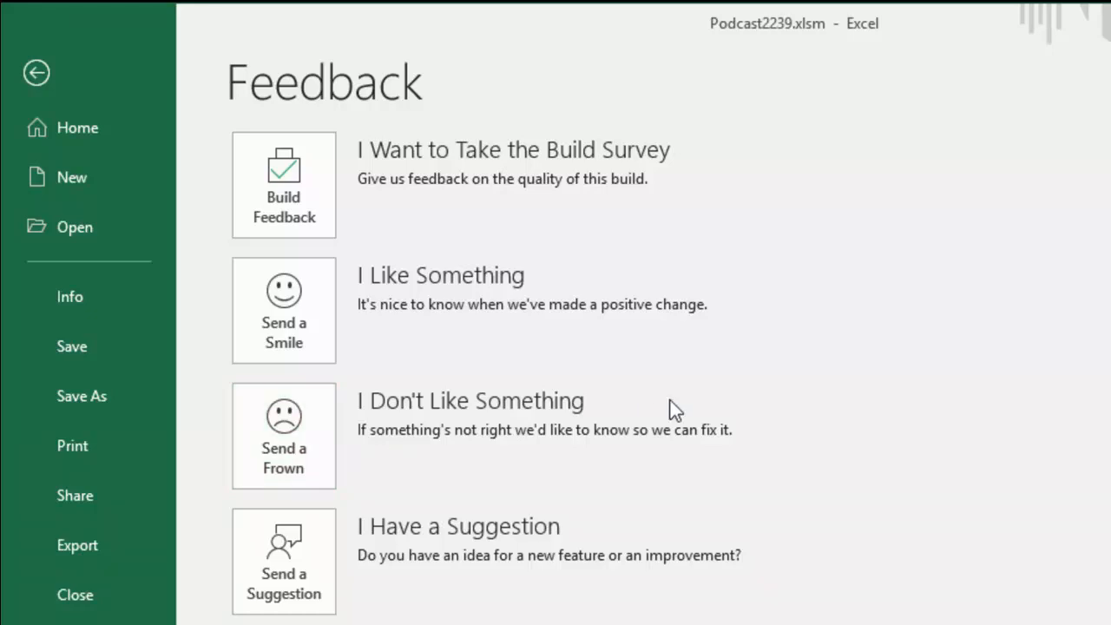
mouse_move(664, 417)
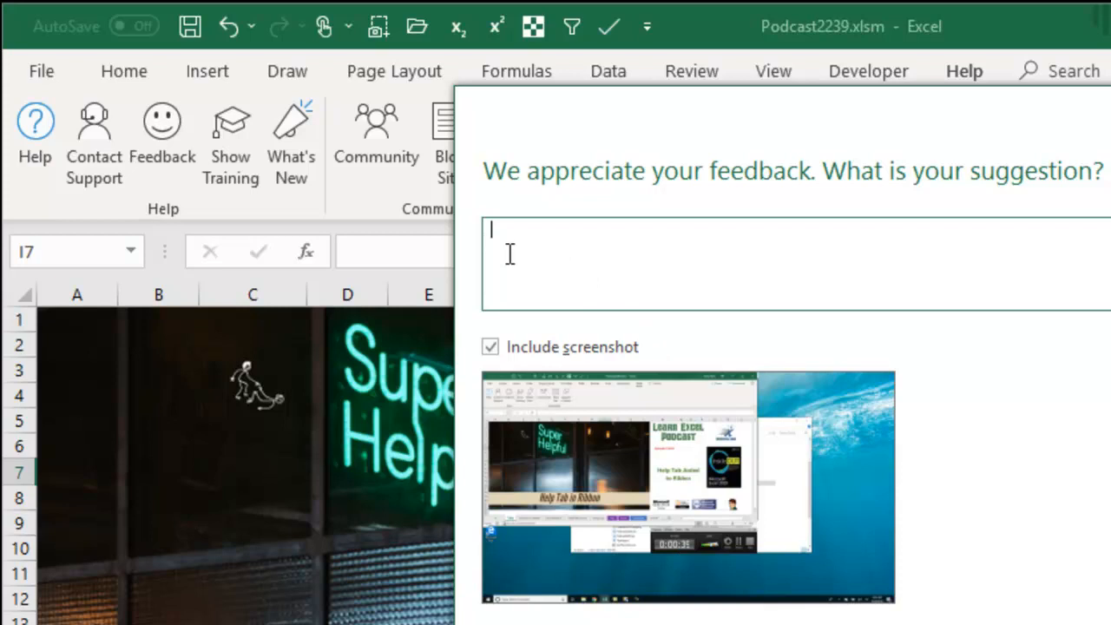
mouse_move(747, 248)
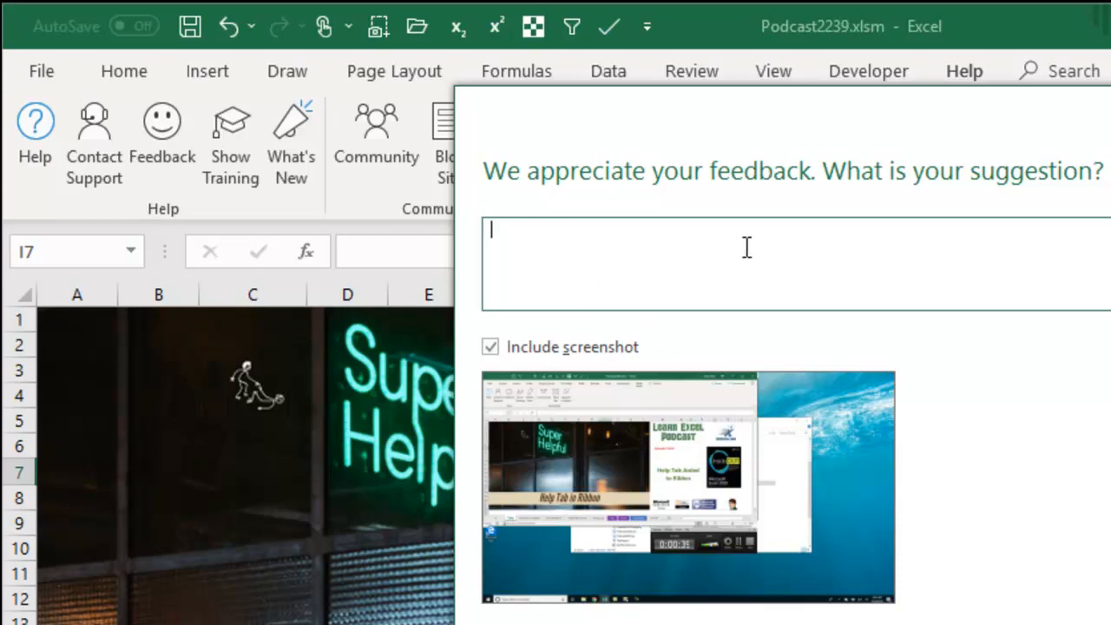
mouse_move(747, 247)
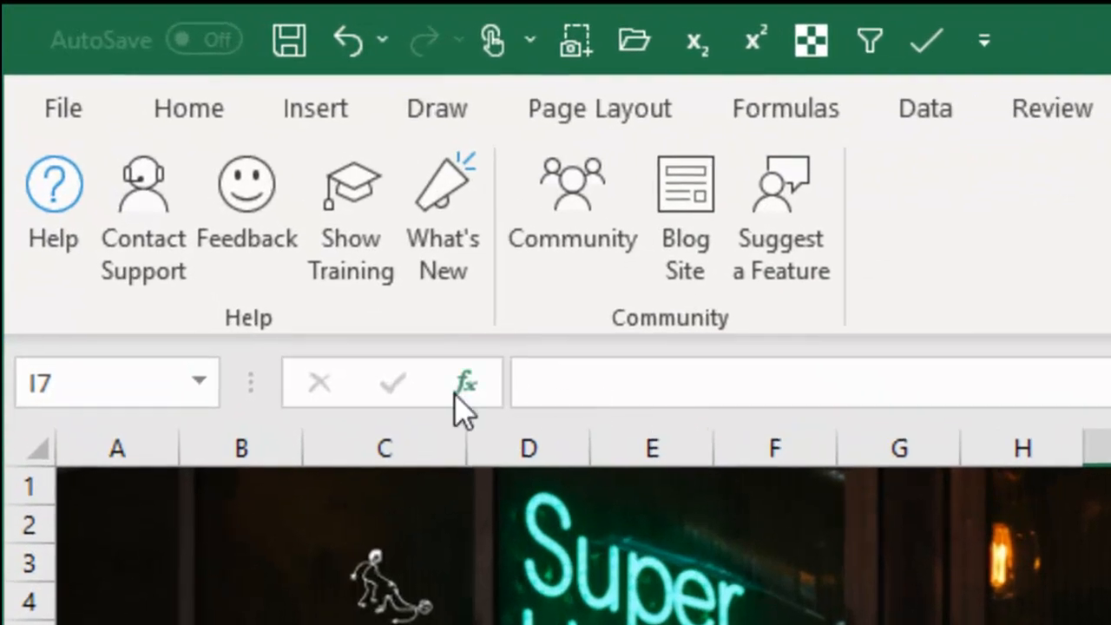
mouse_move(352, 187)
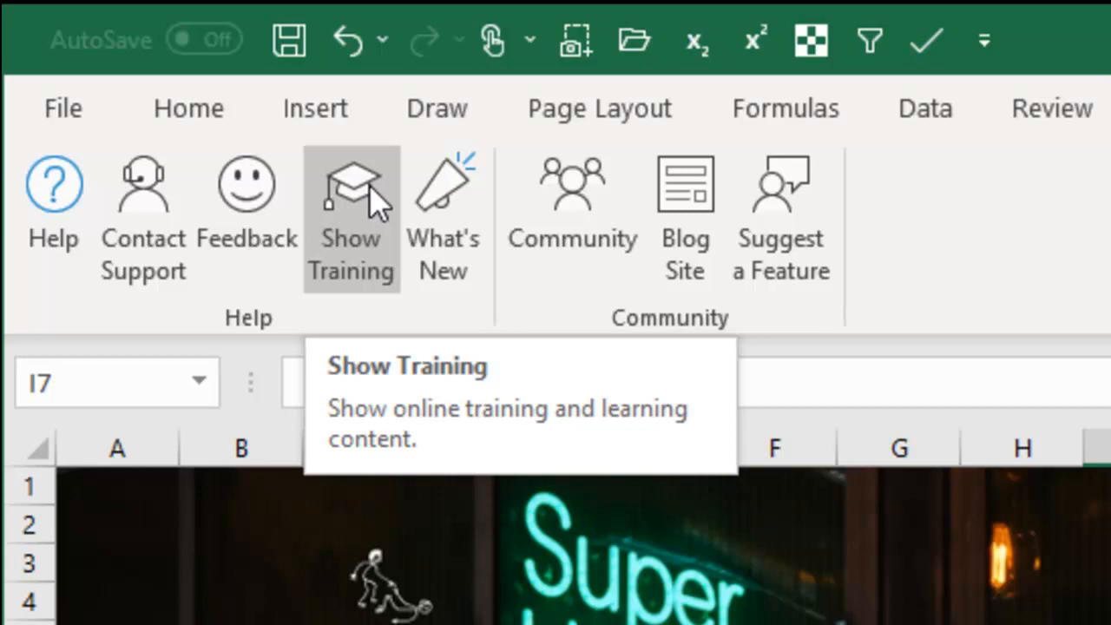
mouse_move(443, 182)
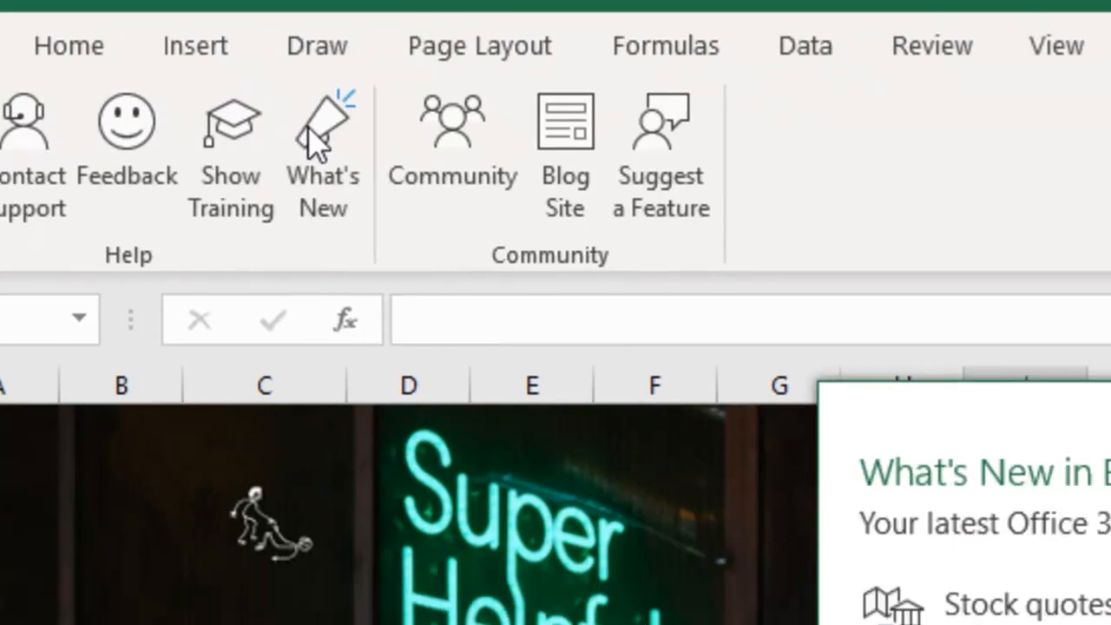
- View the What's New in Excel overview featuring stock quotes, then dismiss it
click(322, 138)
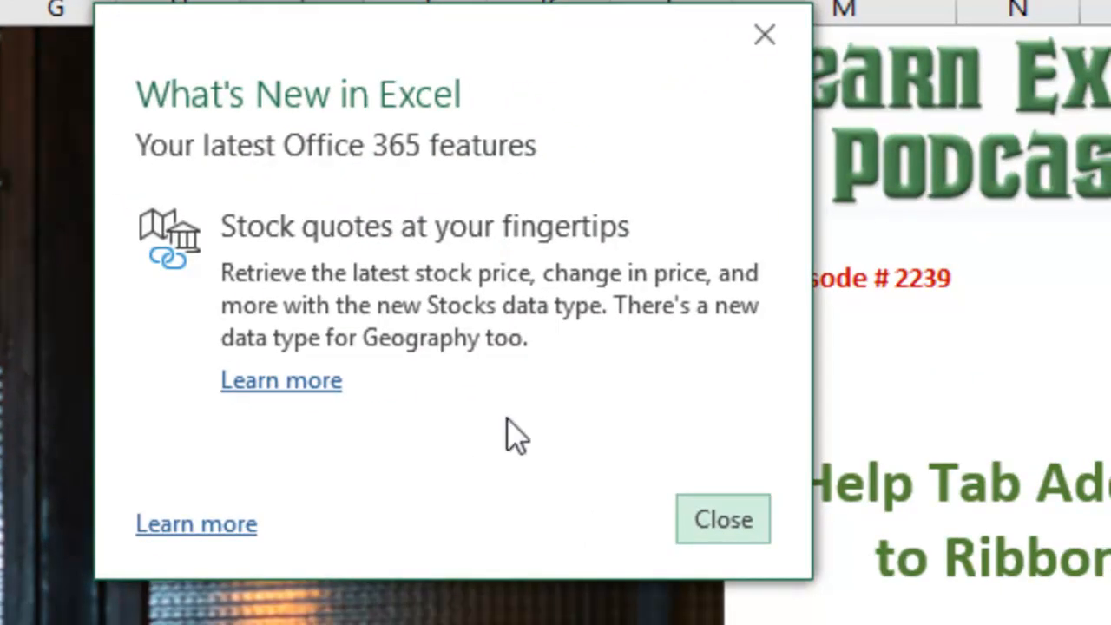
mouse_move(404, 226)
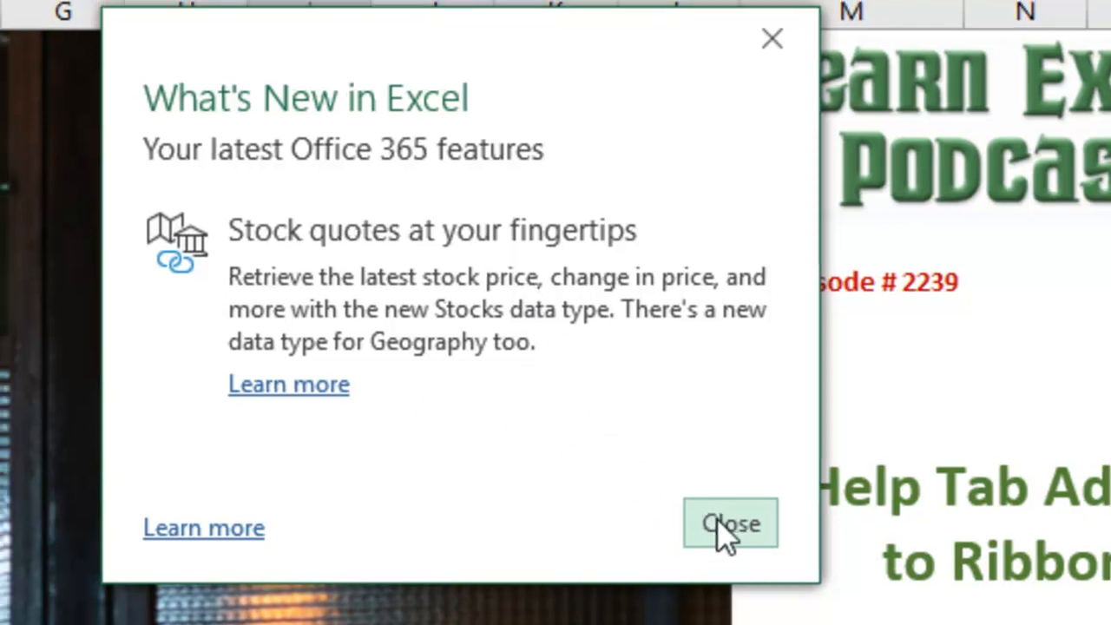
click(730, 523)
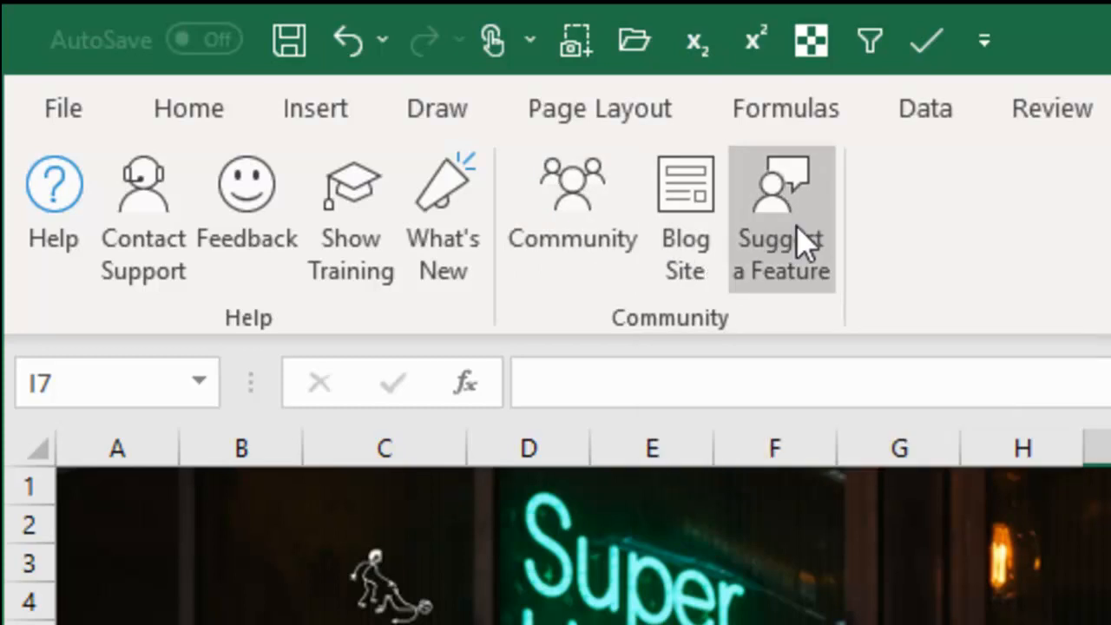
mouse_move(855, 243)
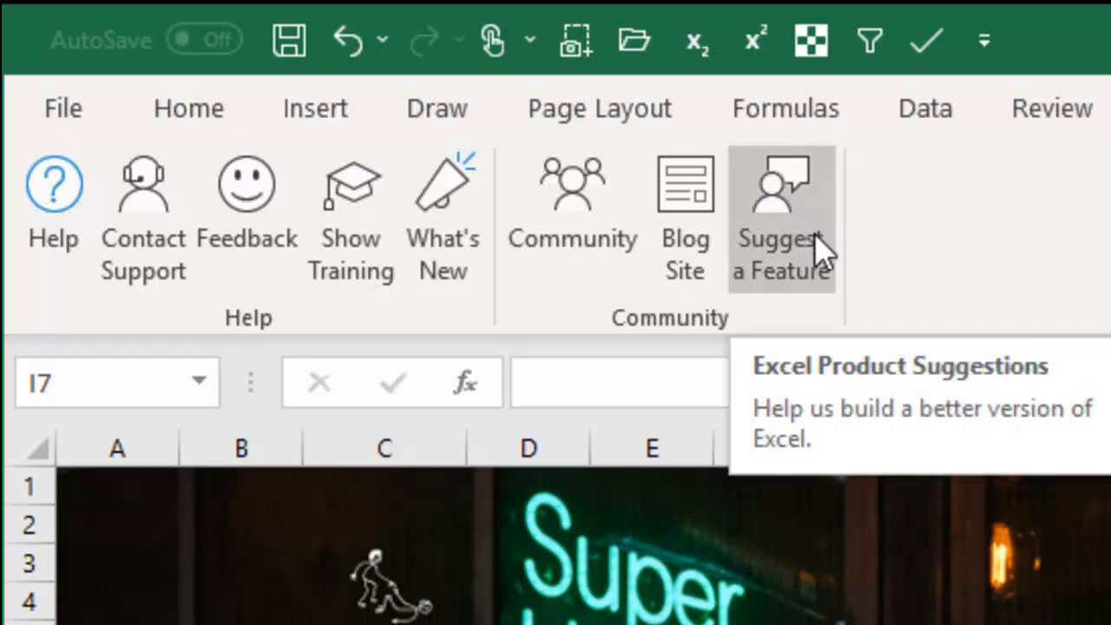
mouse_move(840, 250)
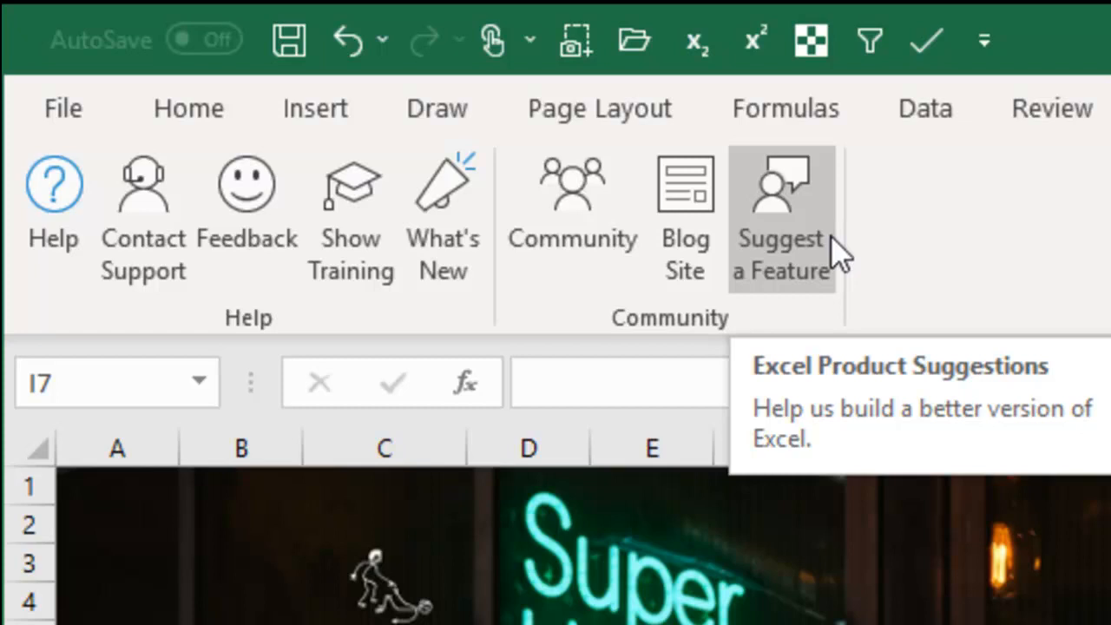